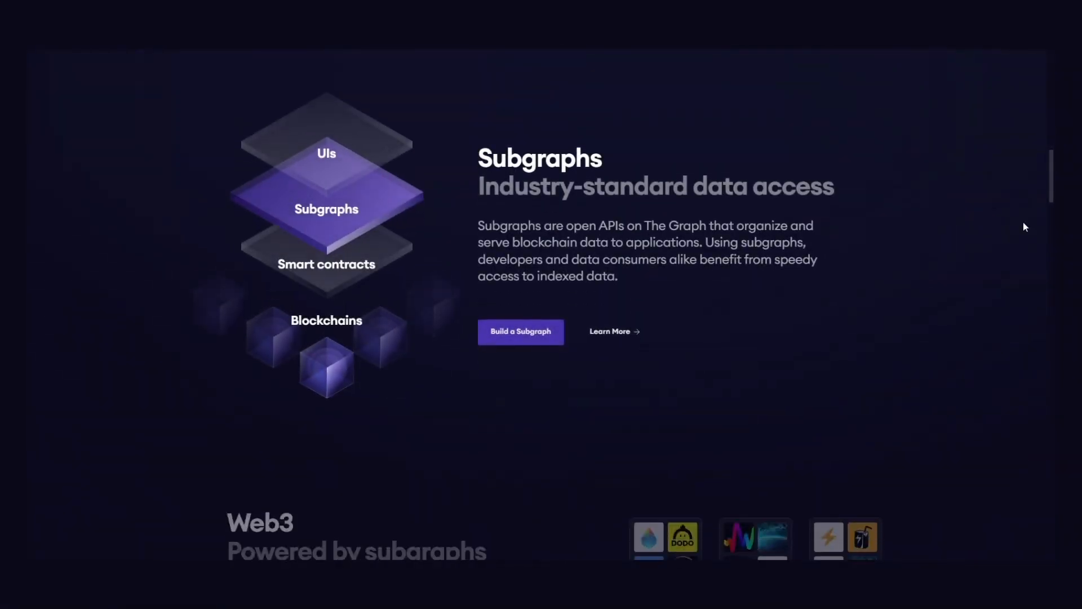
scroll("down", 3)
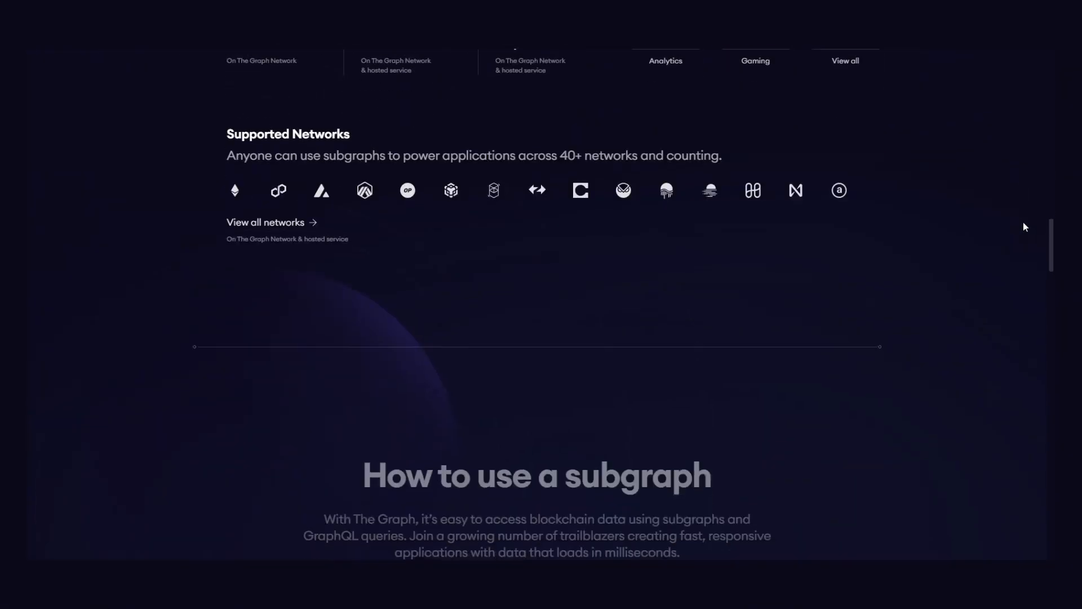
scroll("down", 3)
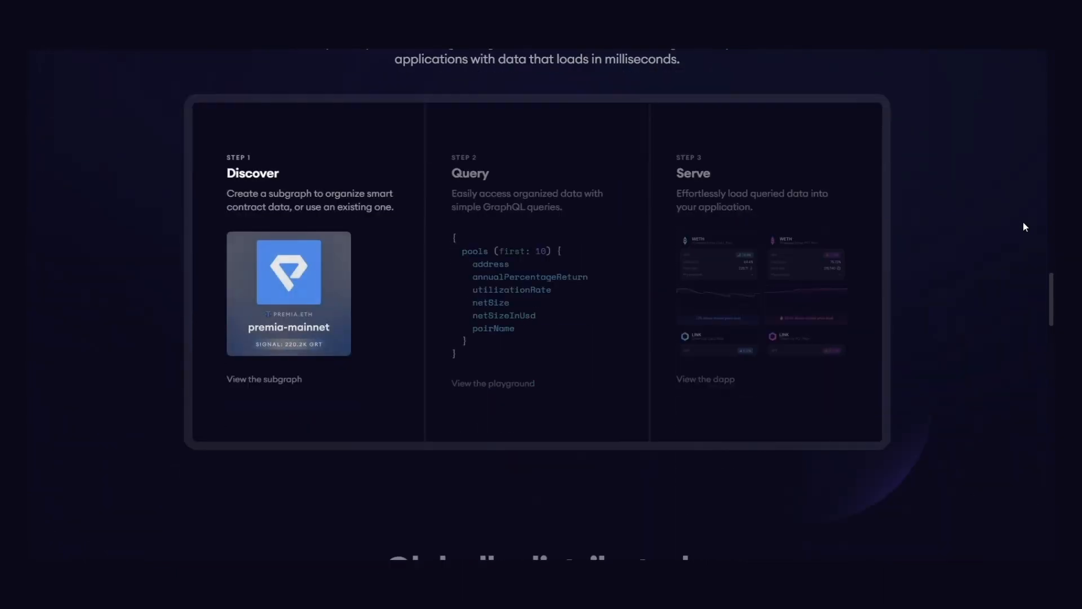
scroll("down", 3)
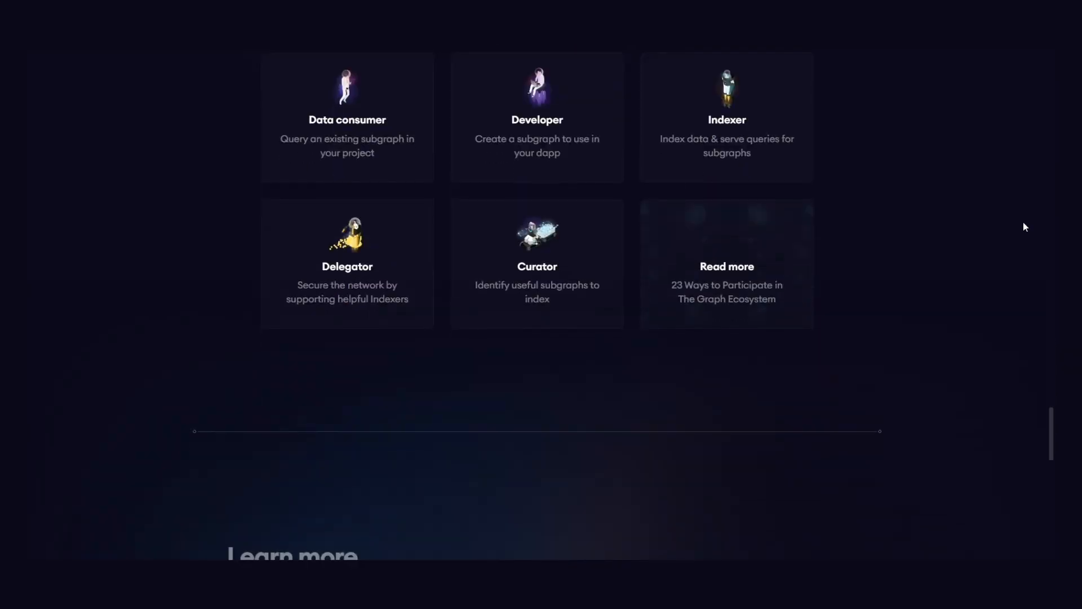
scroll("down", 3)
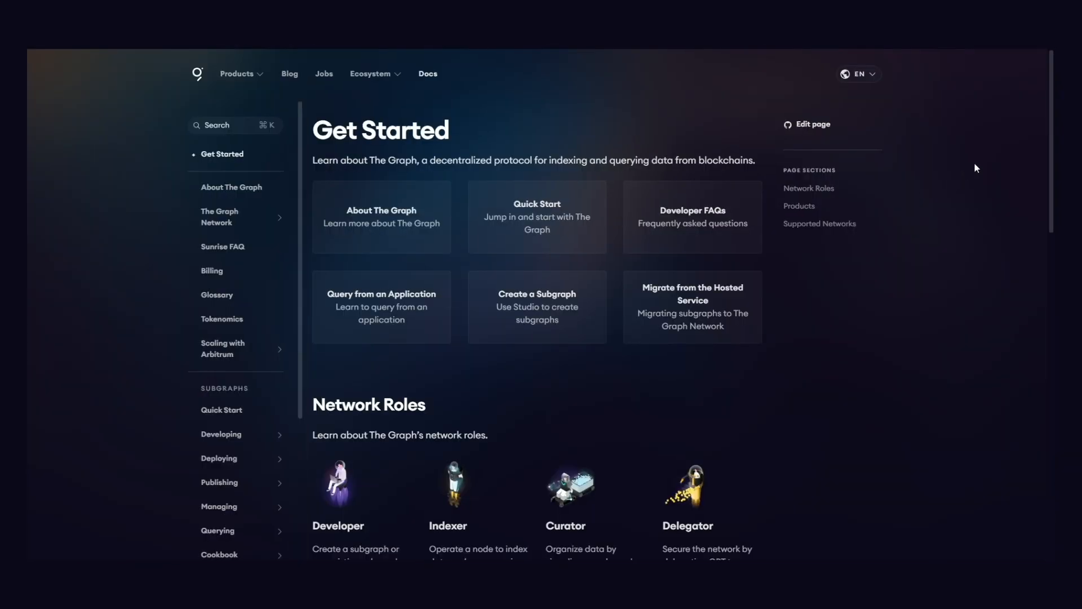
scroll("down", 3)
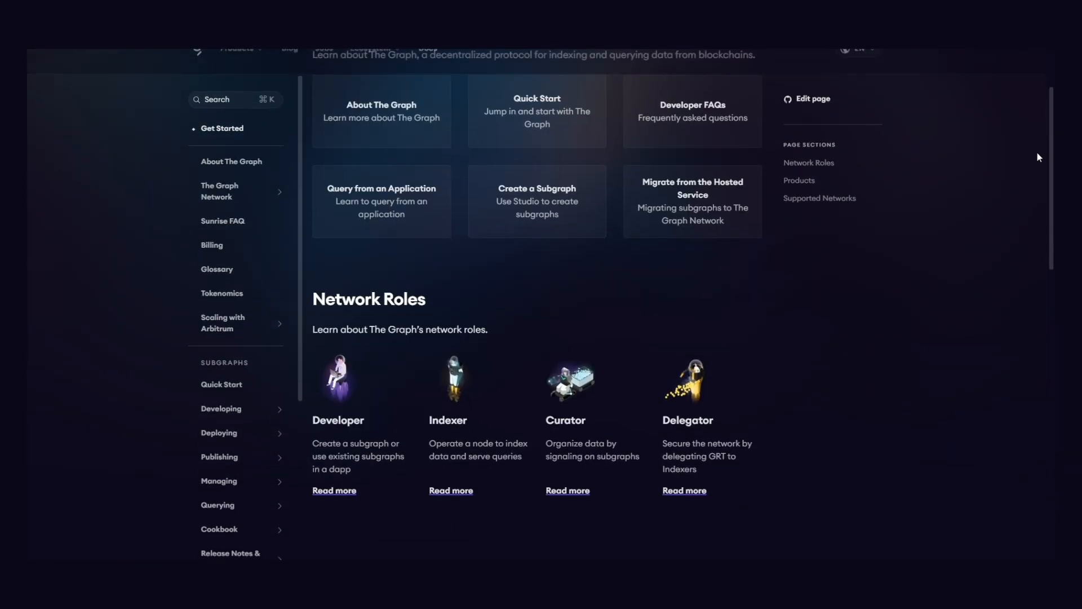
scroll("down", 3)
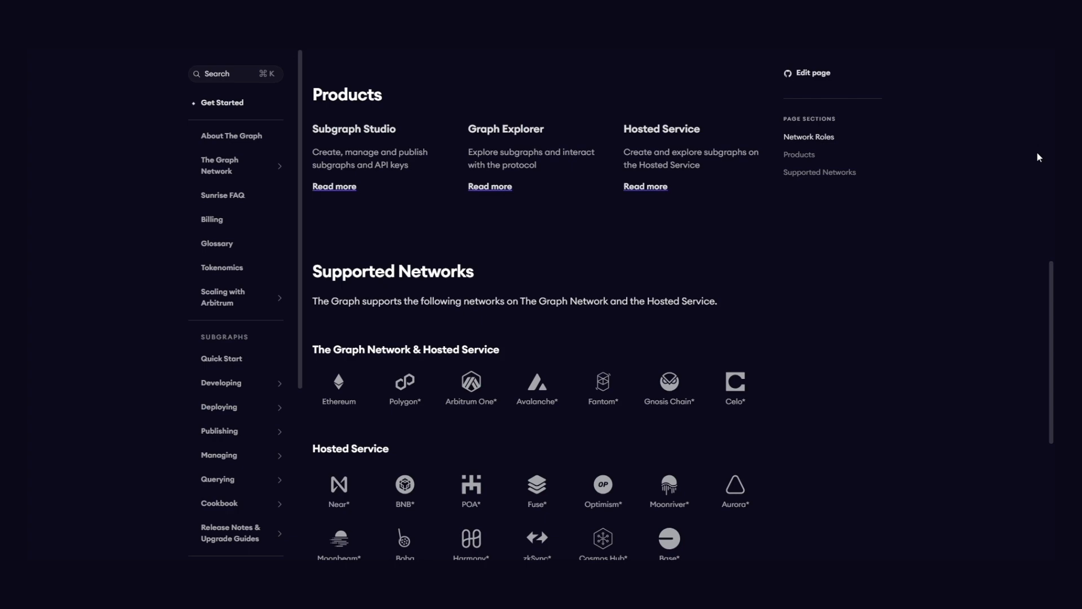
scroll("down", 3)
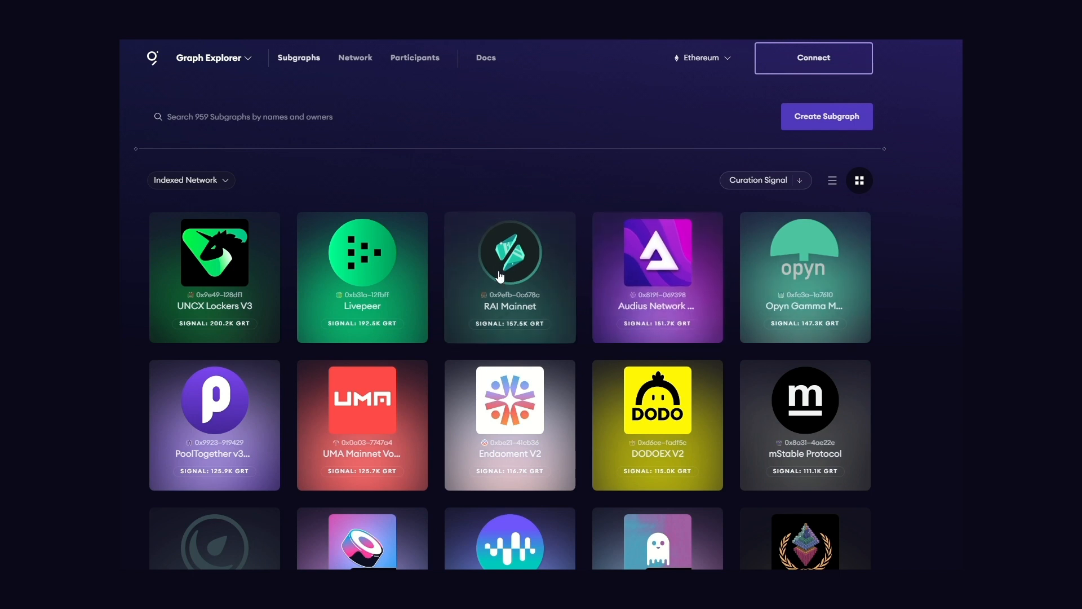
mouse_move(283, 297)
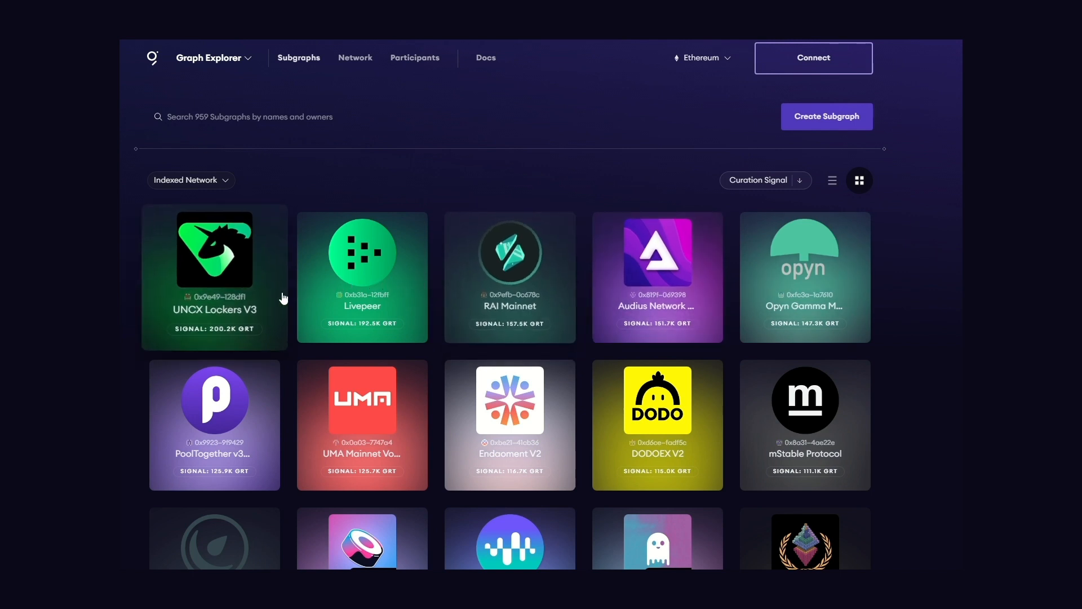